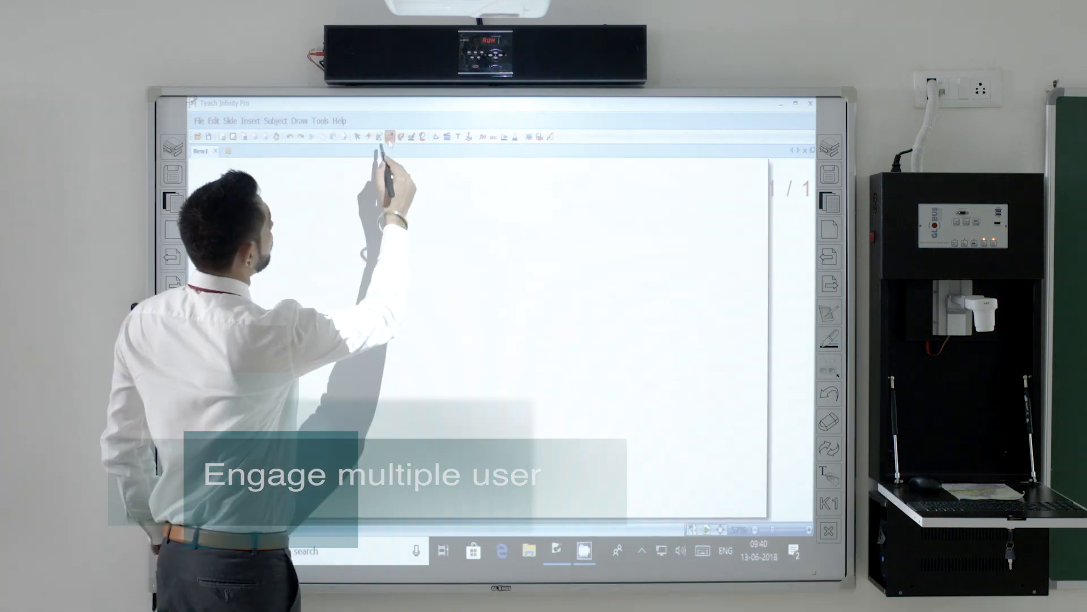
# Step: Reveal the Draw menu's pen tools and drawing options over the blank whiteboard page
pyautogui.click(299, 120)
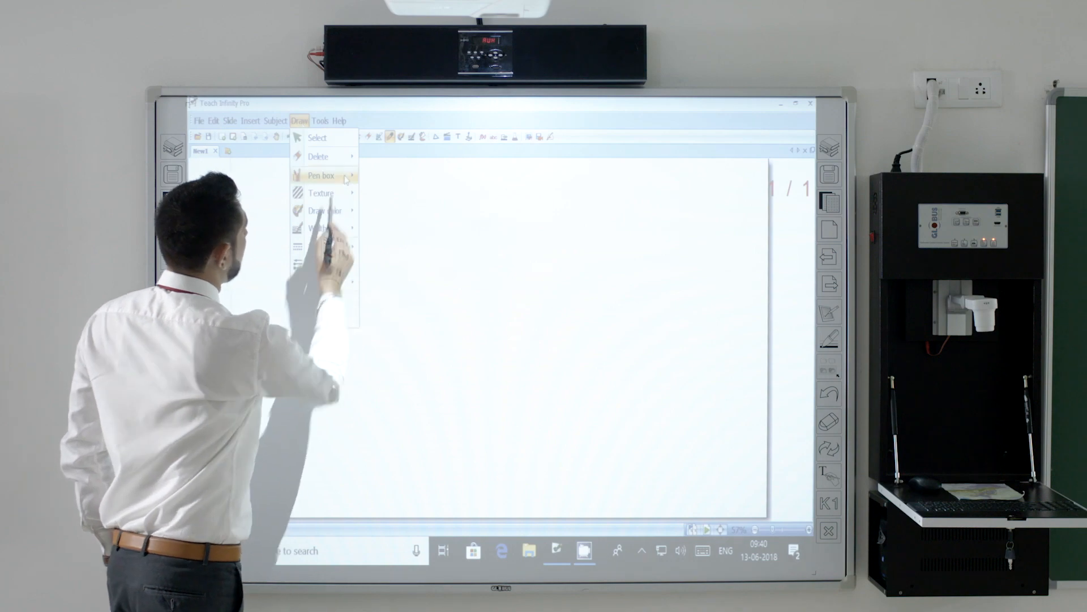